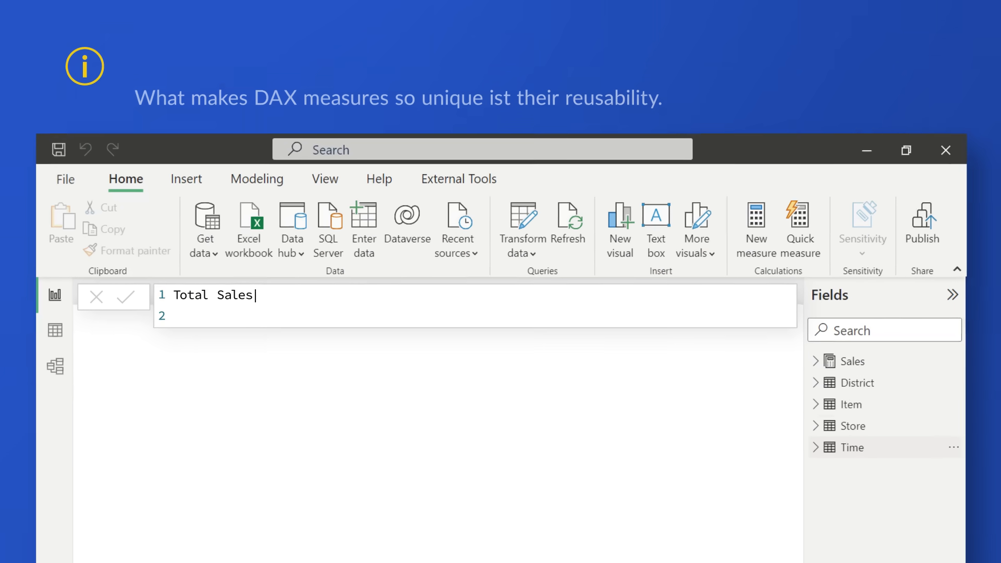
type("= SUM('Sales'[SalesAmount")
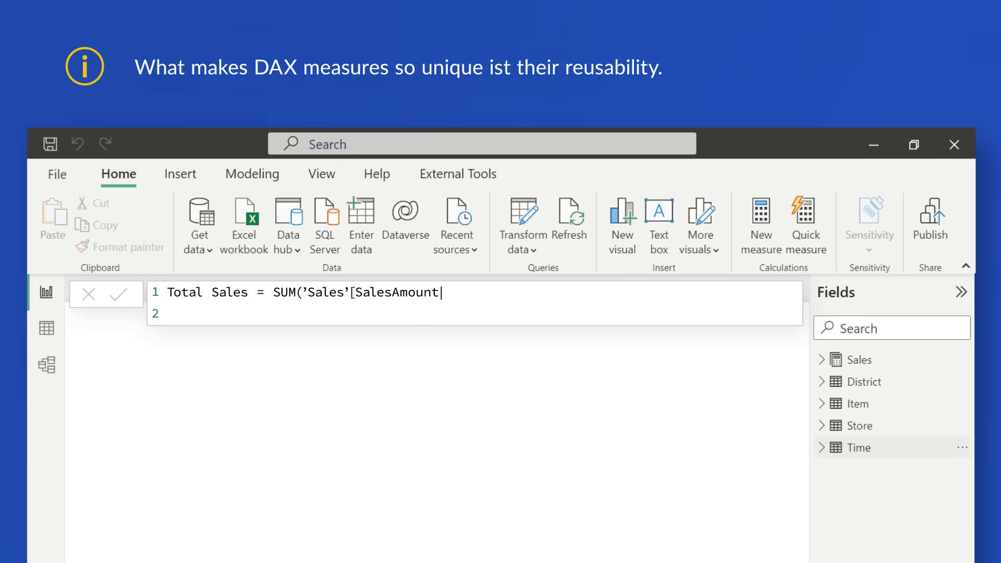
type("])")
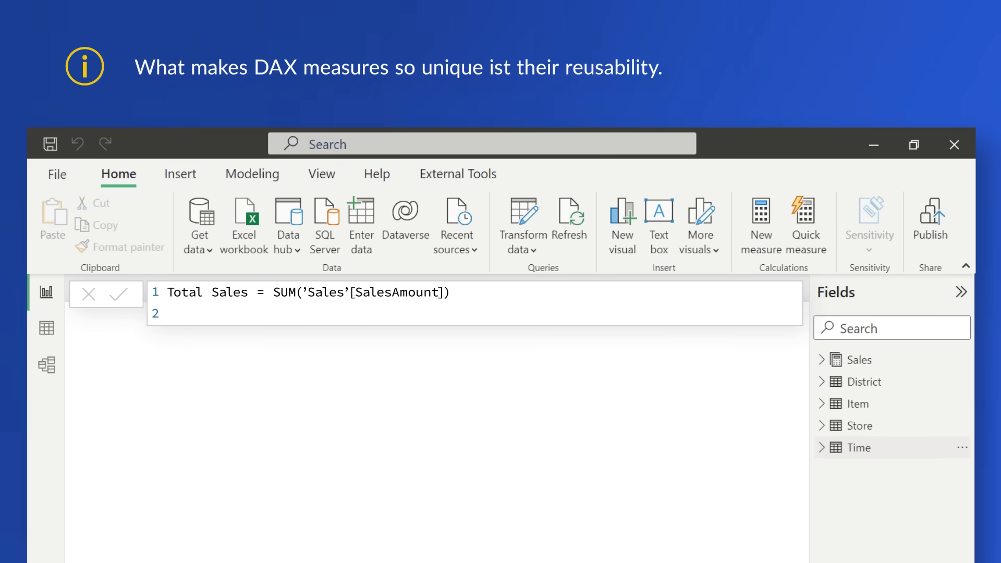